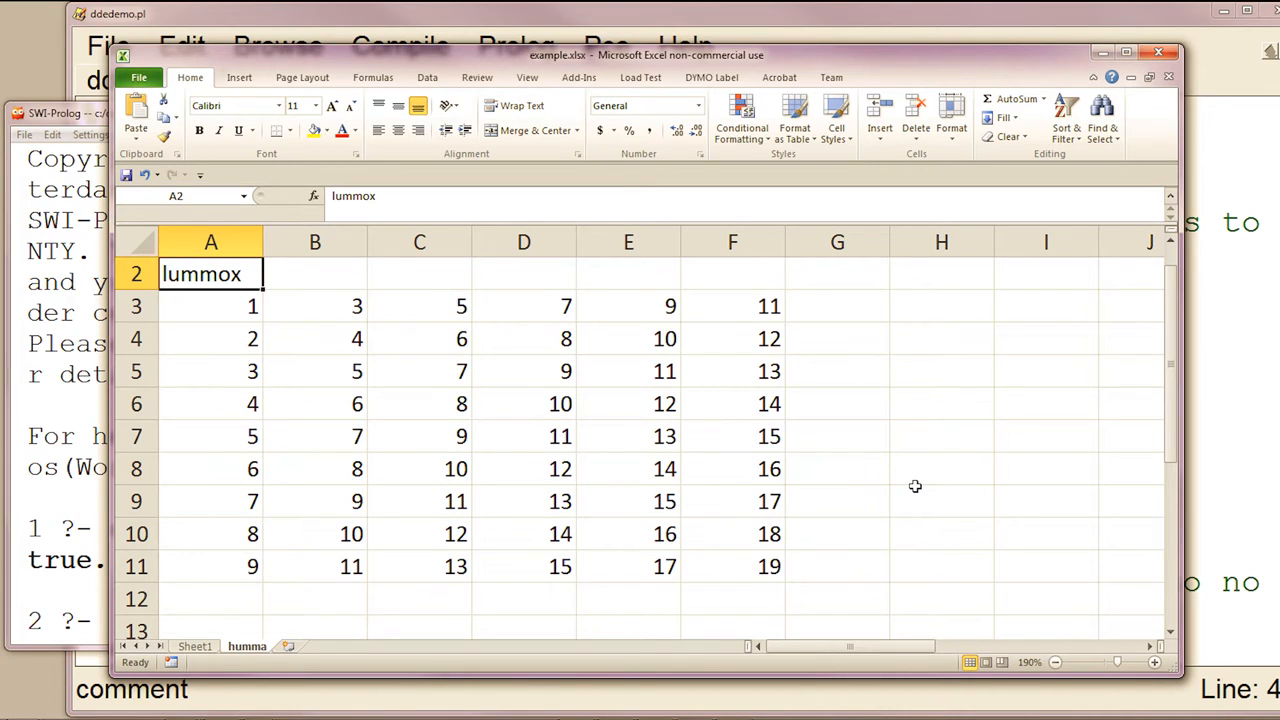
mouse_move(236, 336)
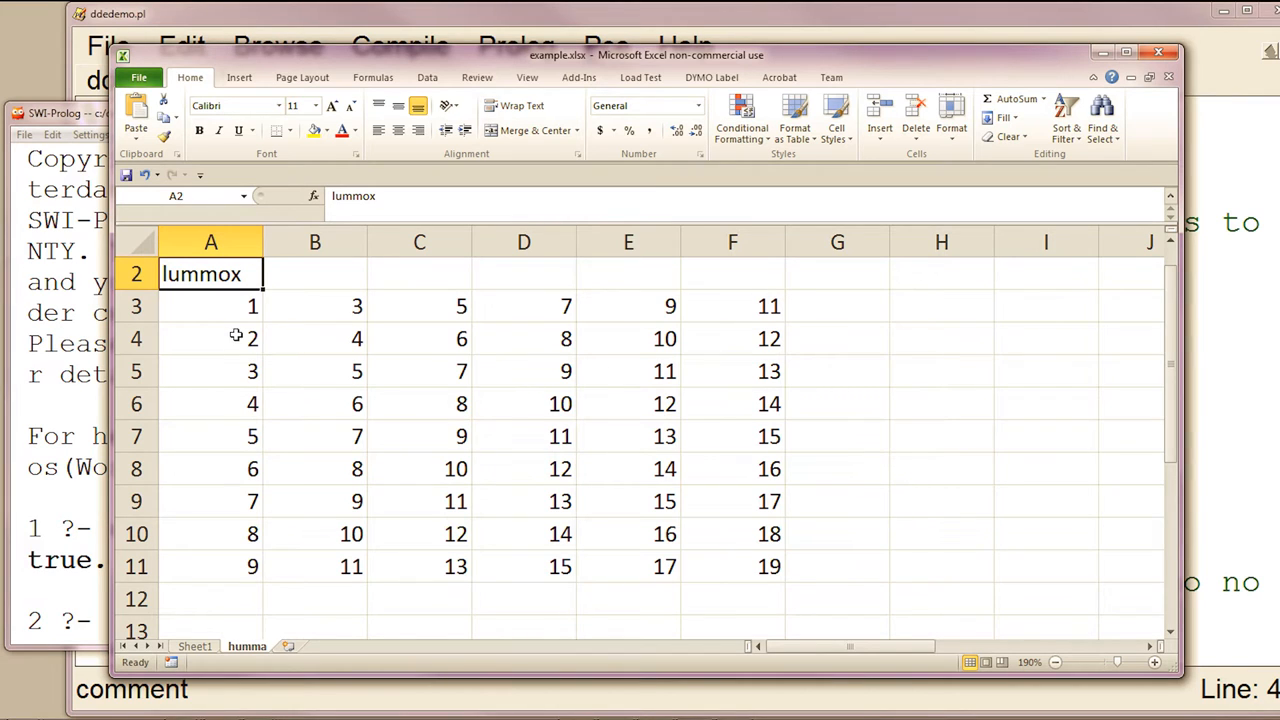
mouse_move(258, 520)
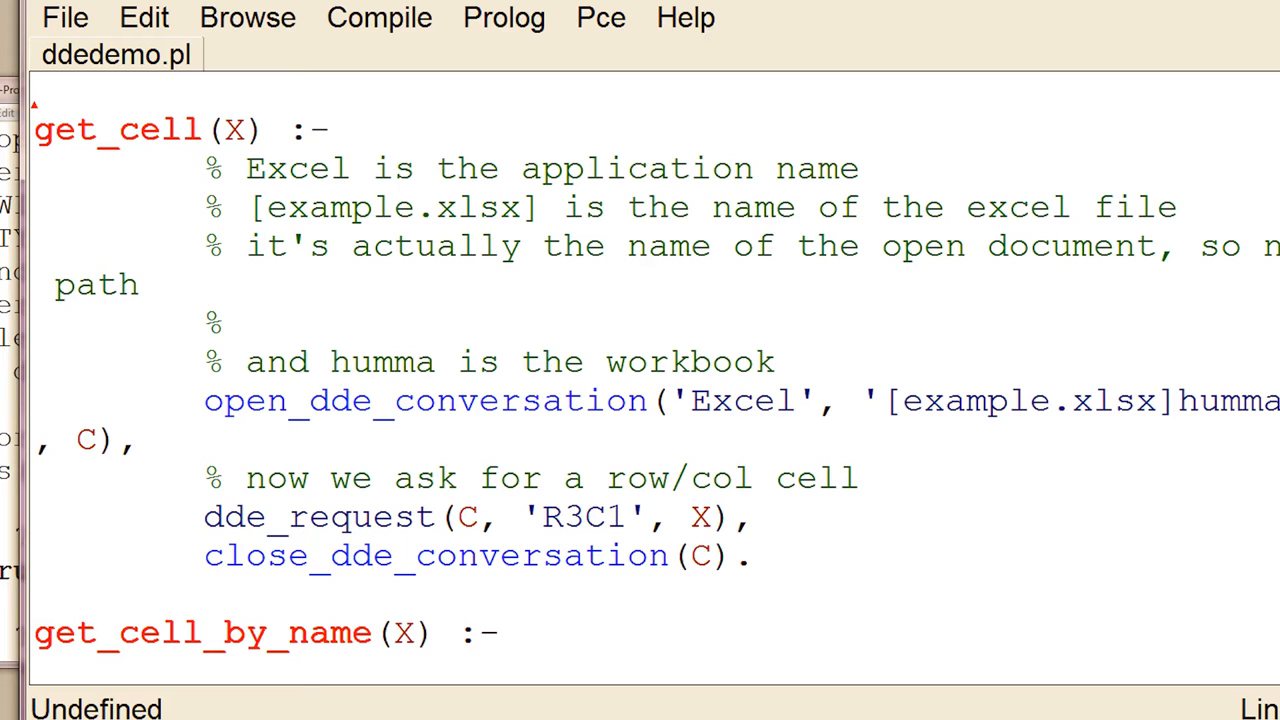
double_click(732, 400)
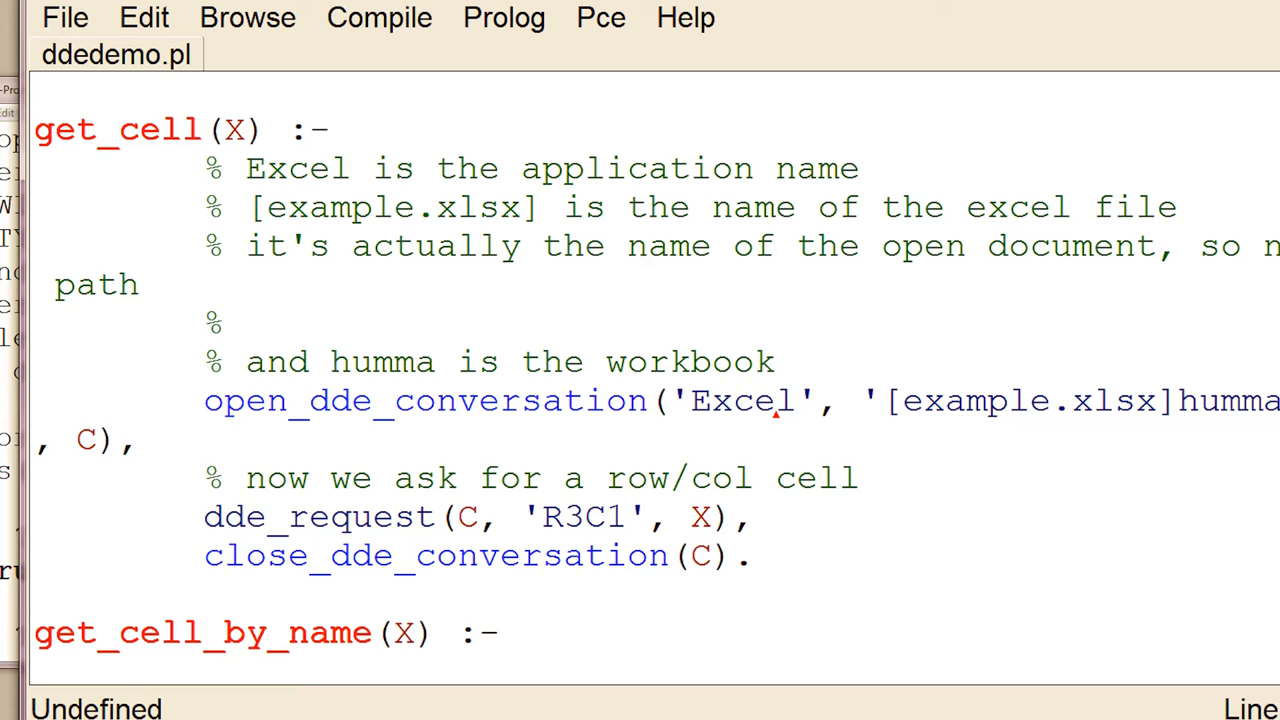
drag(884, 400, 1240, 400)
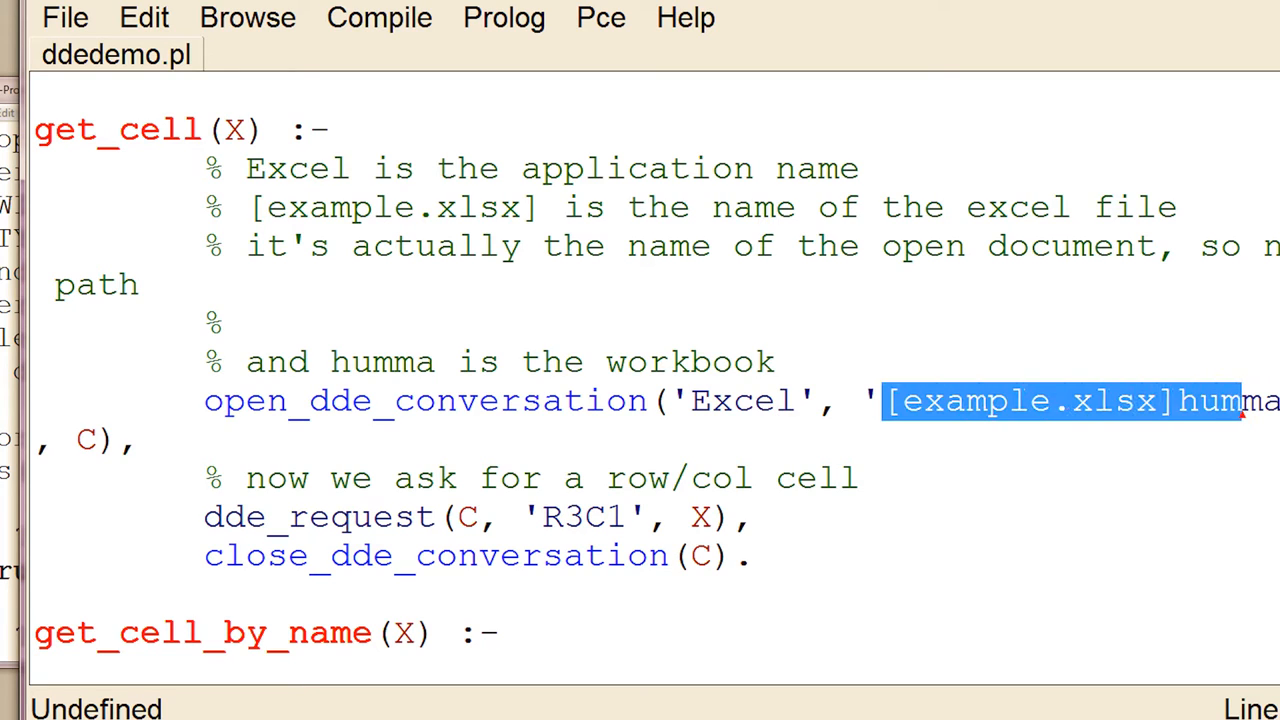
scroll(down, 3)
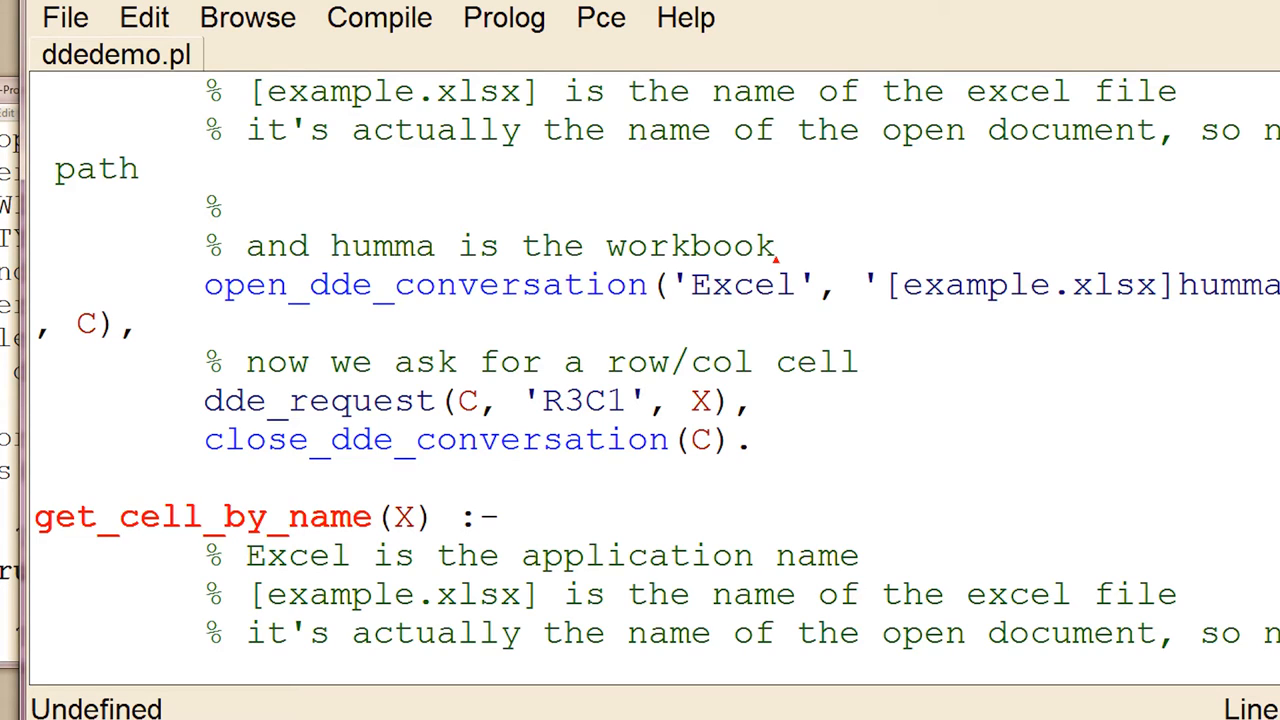
double_click(1230, 284)
text(g)
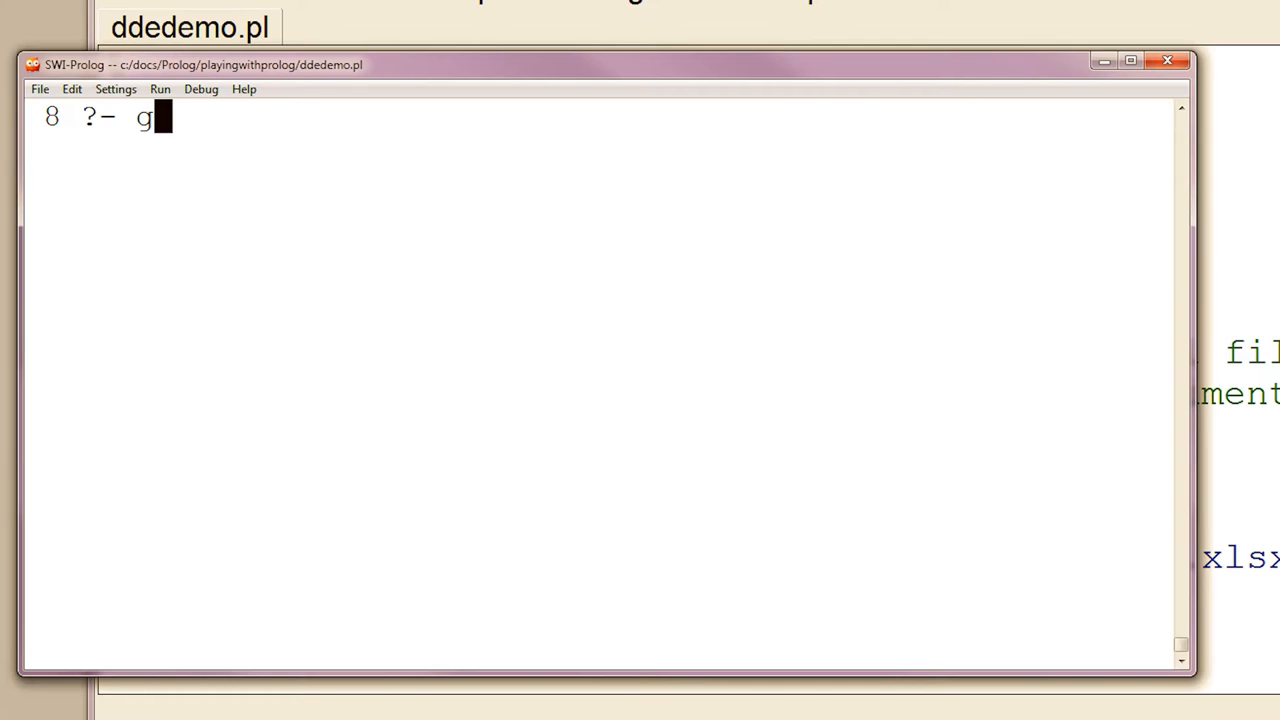
Step: Query get_cell(X) for "1\r\n", run cell_range to print the lummox table, and clear the stray character
text(et_cell()
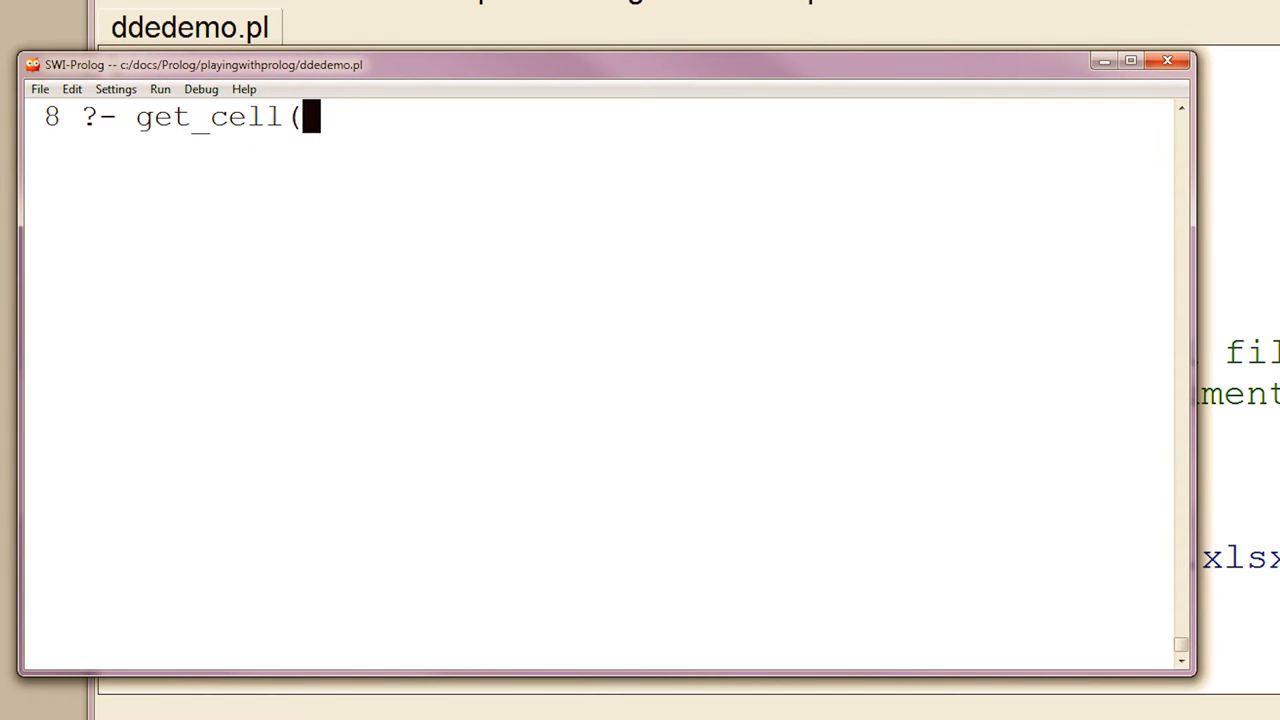
text(X).)
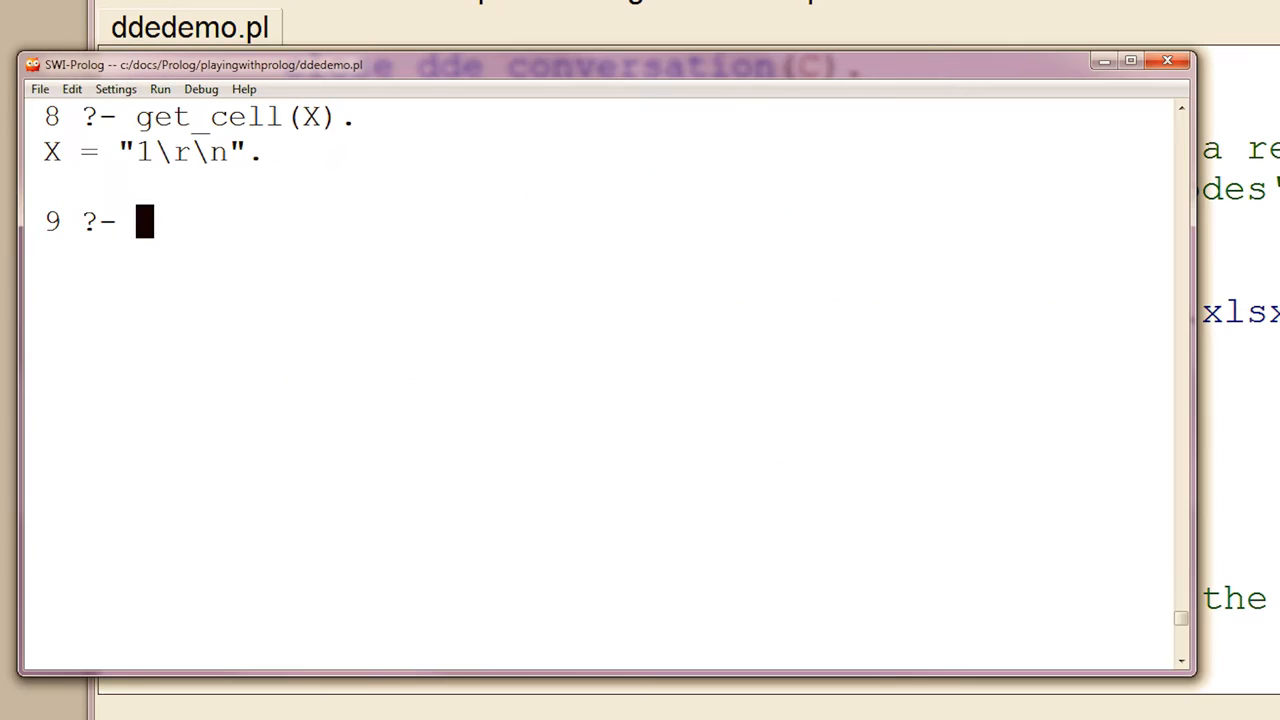
text(cell_)
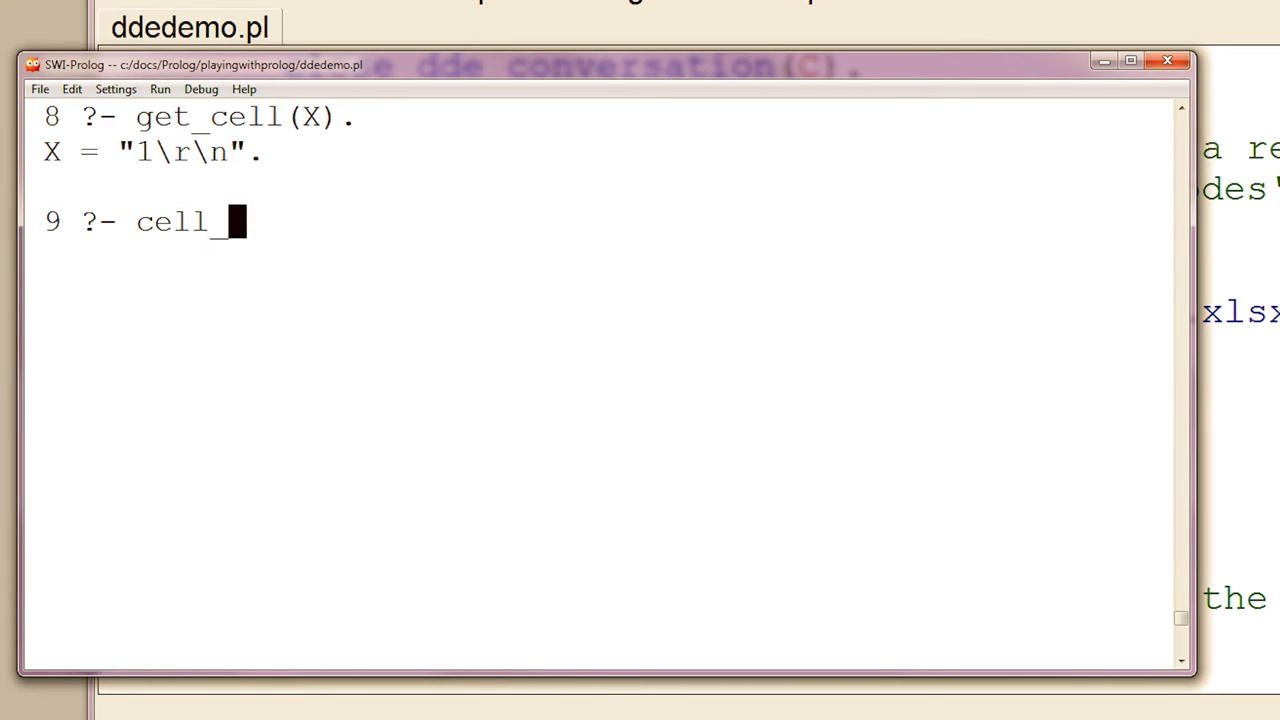
text(range.)
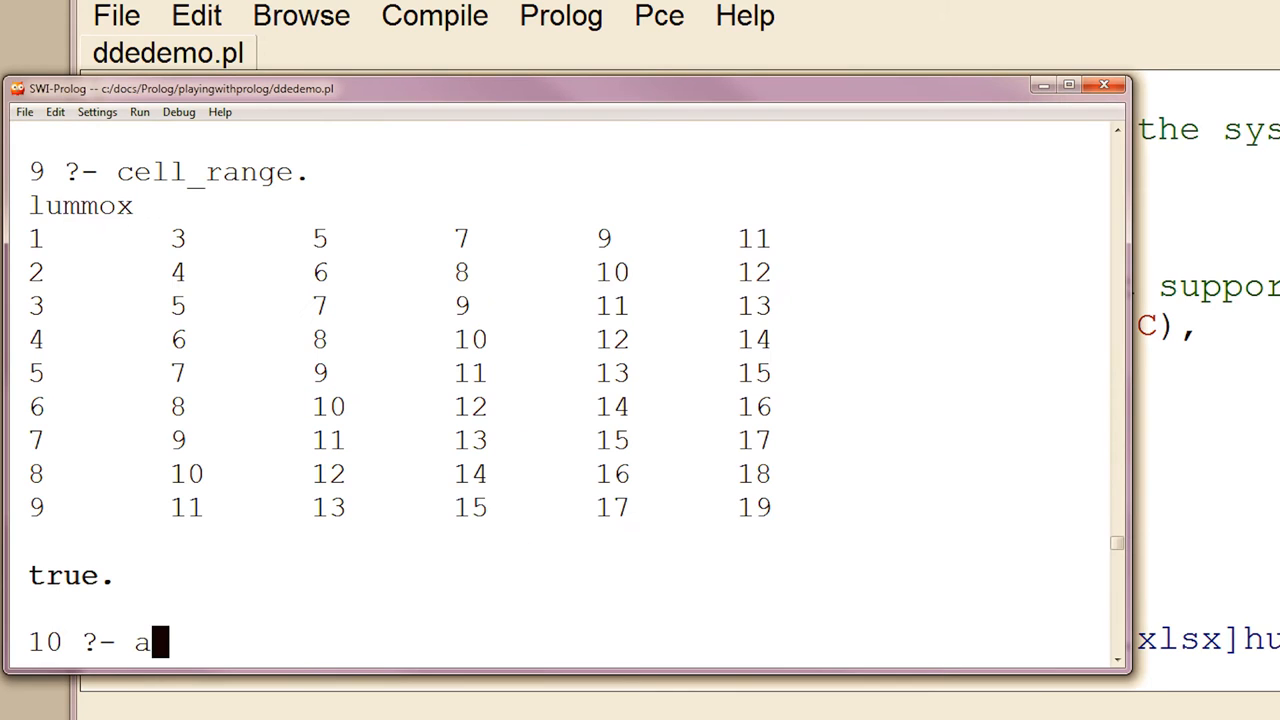
key(Backspace)
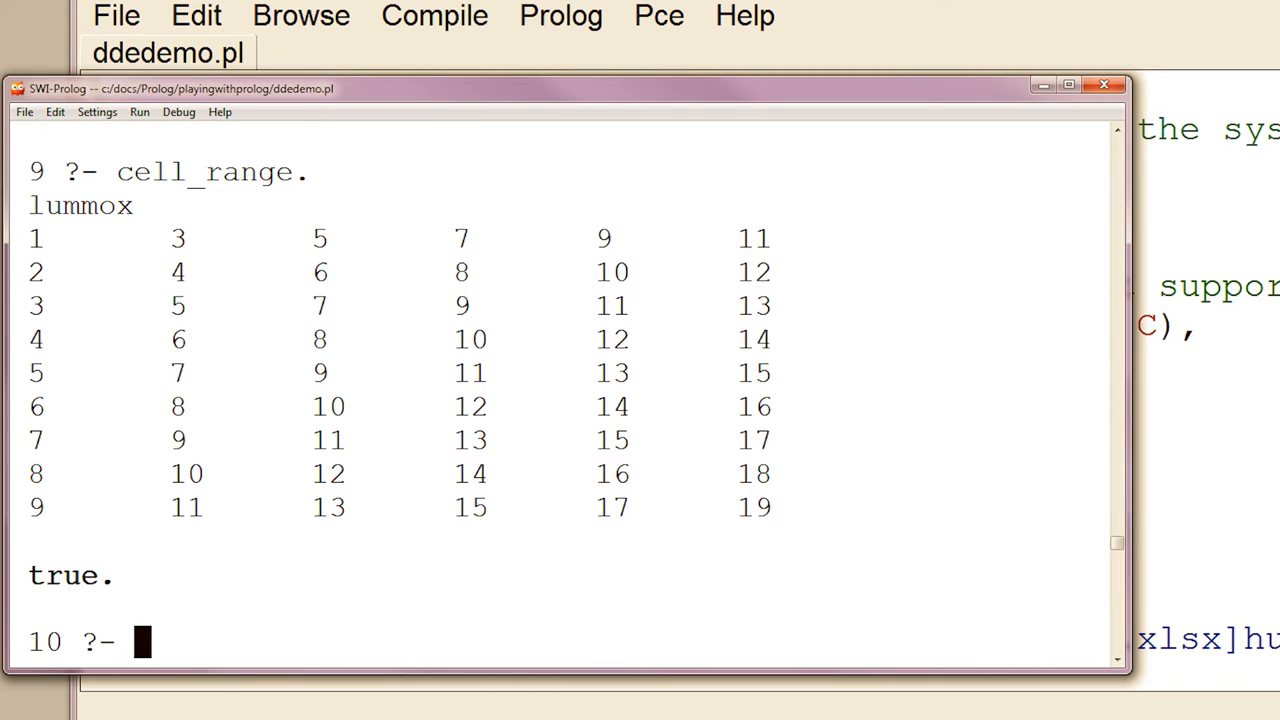
text(system_)
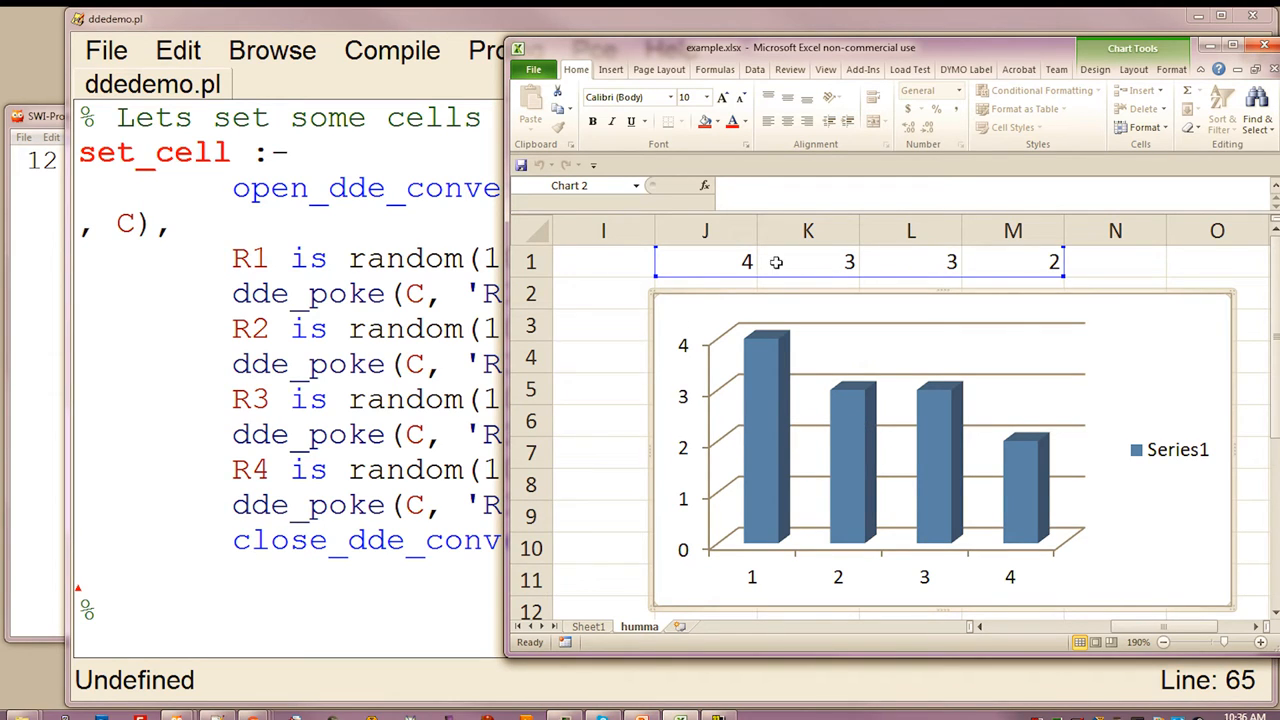
mouse_move(1022, 278)
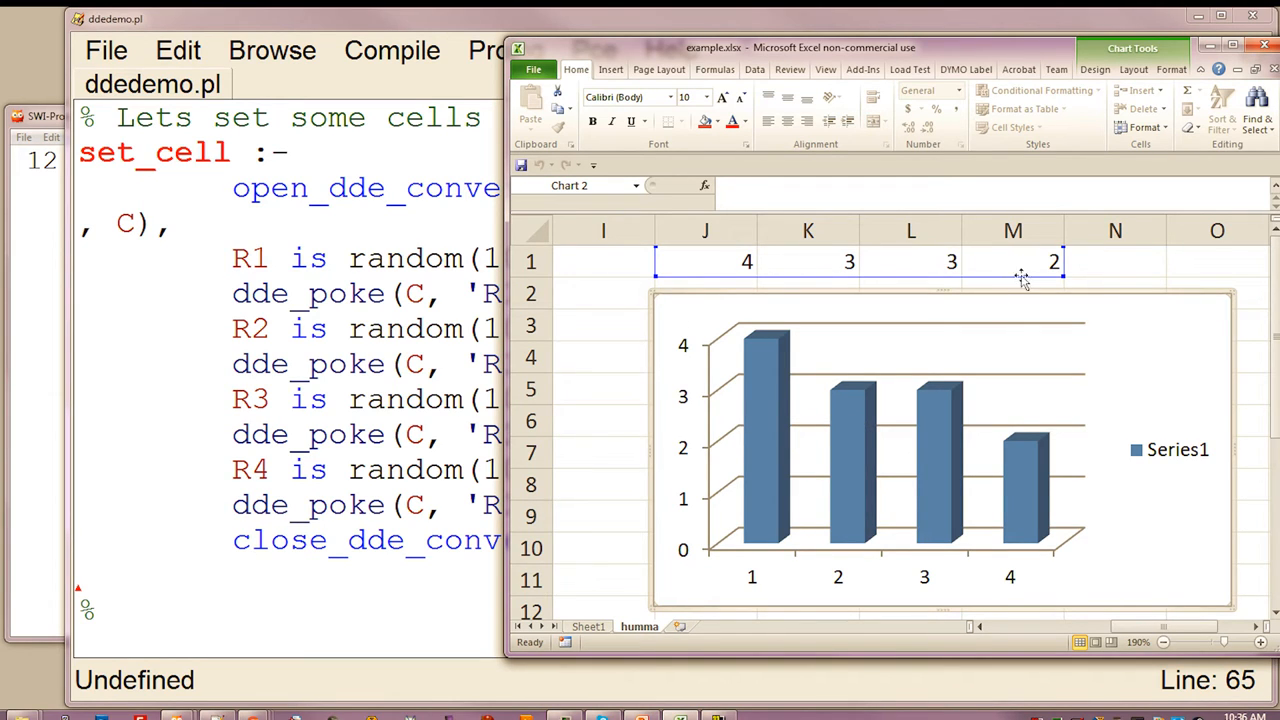
mouse_move(710, 328)
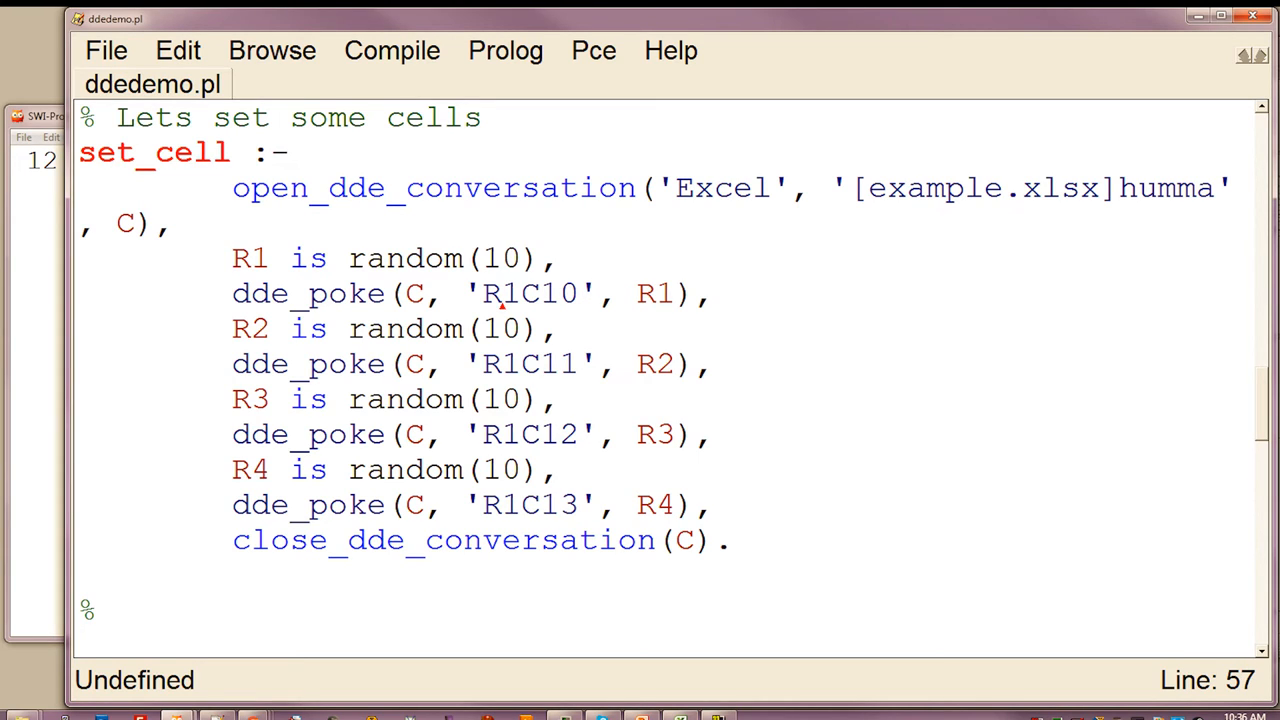
double_click(530, 292)
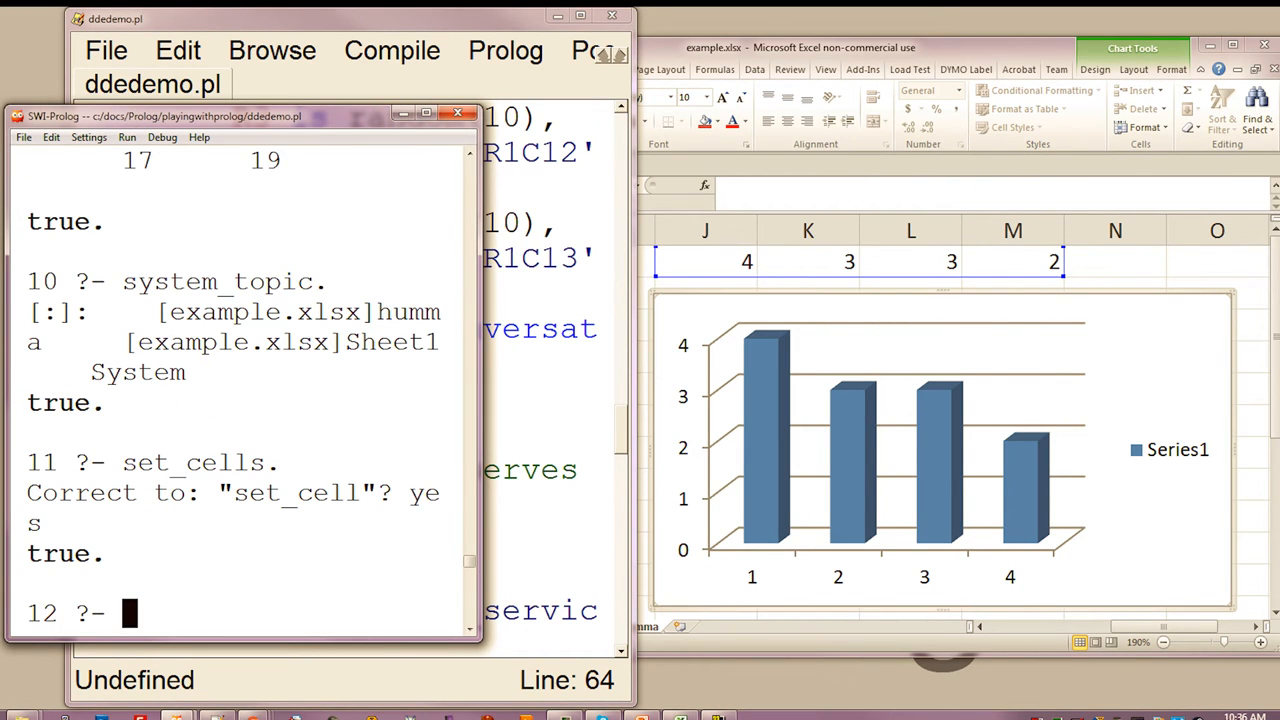
Step: Run set_cell (typed as set_cells.) so the four Excel chart cells get new random values
text(set_cells.)
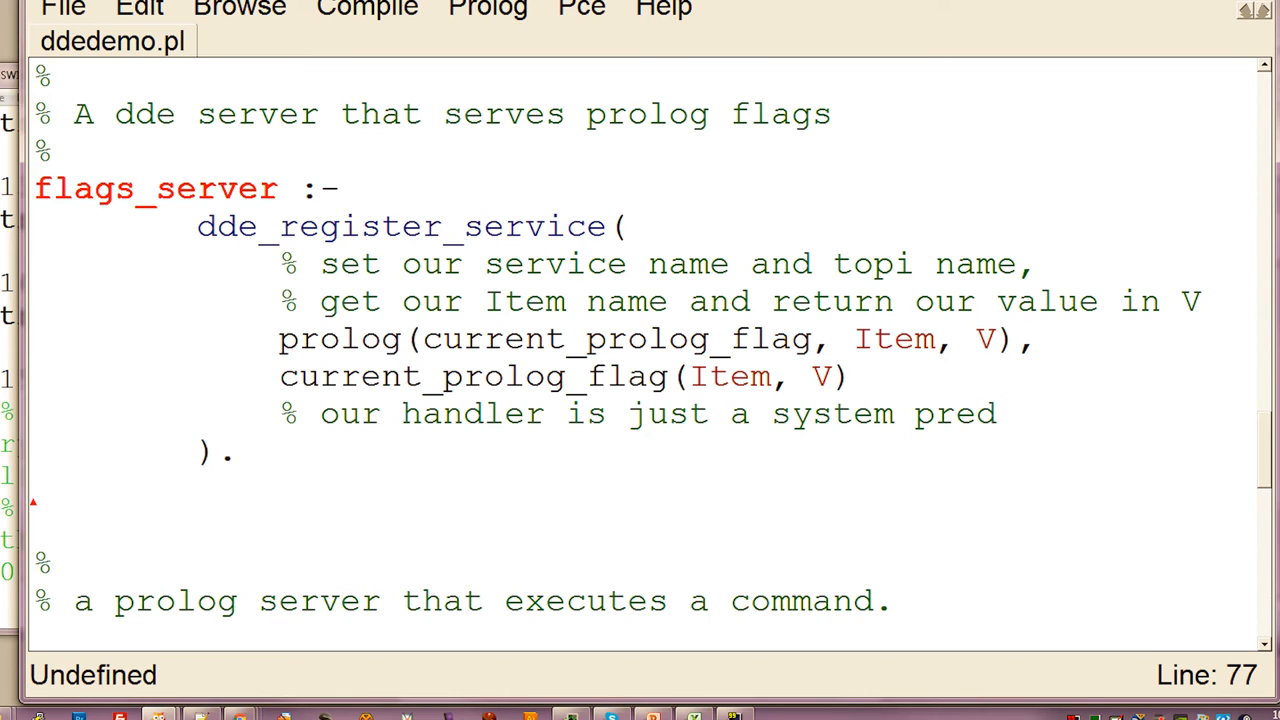
Step: Select the flags_server handler line and its Item variable in ddedemo.pl
drag(278, 340, 1040, 340)
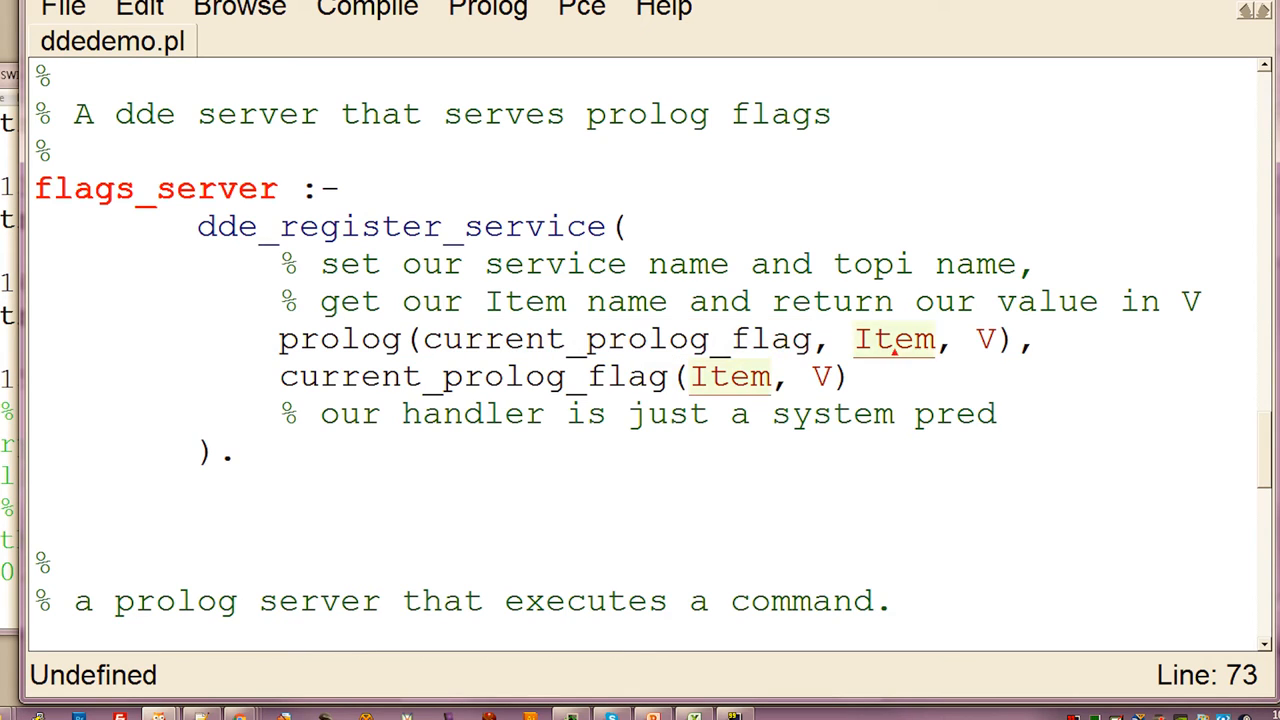
double_click(892, 340)
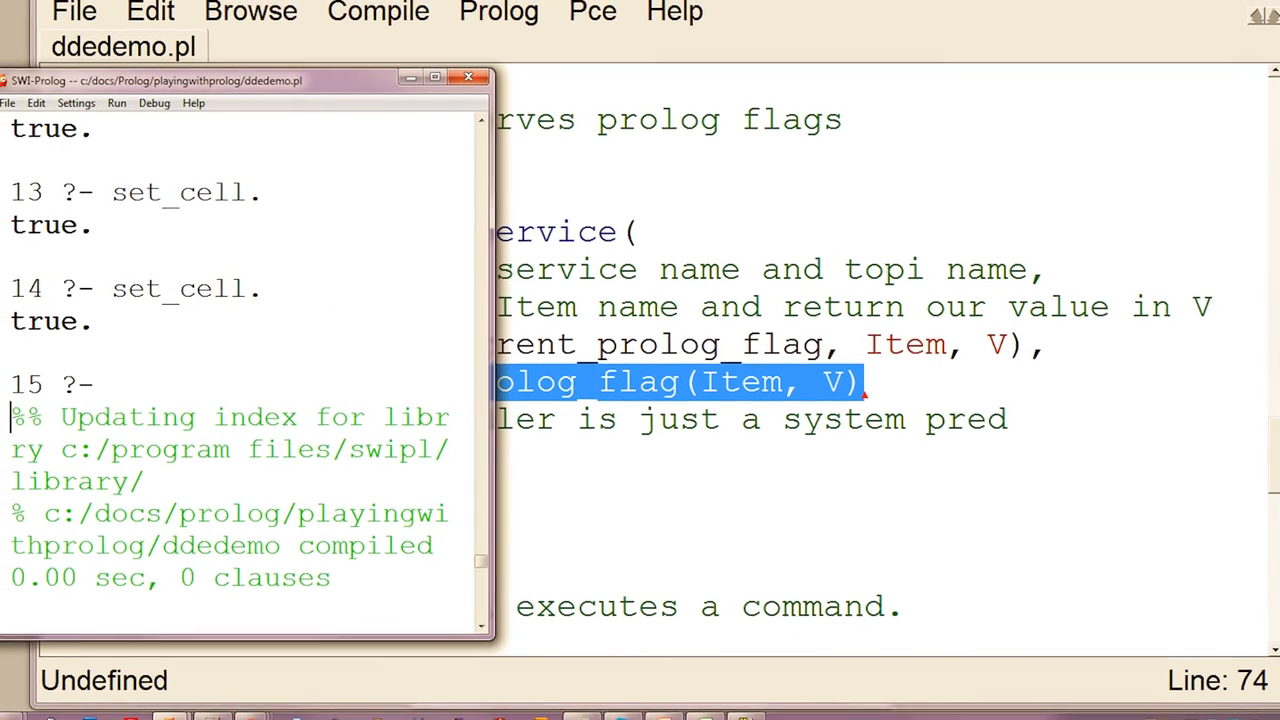
Step: Run flags_server. to start answering Prolog flags to Excel DDE requests
text(flags)
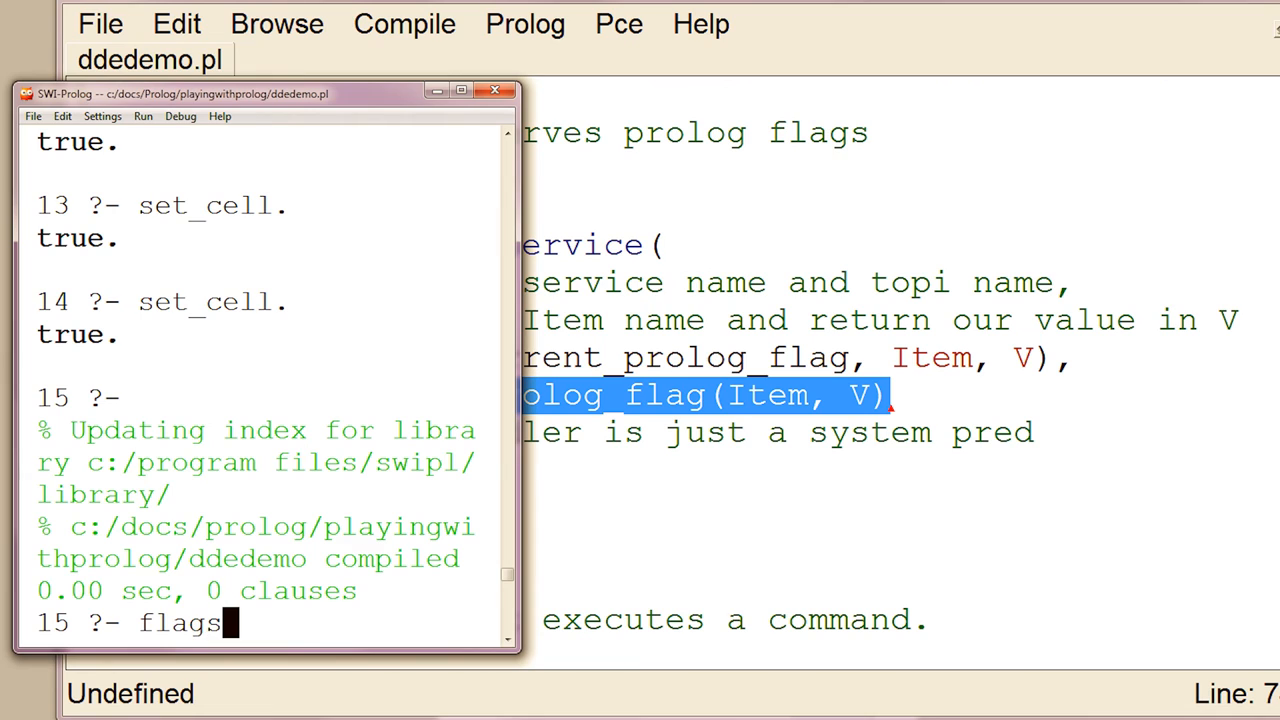
text(_server.)
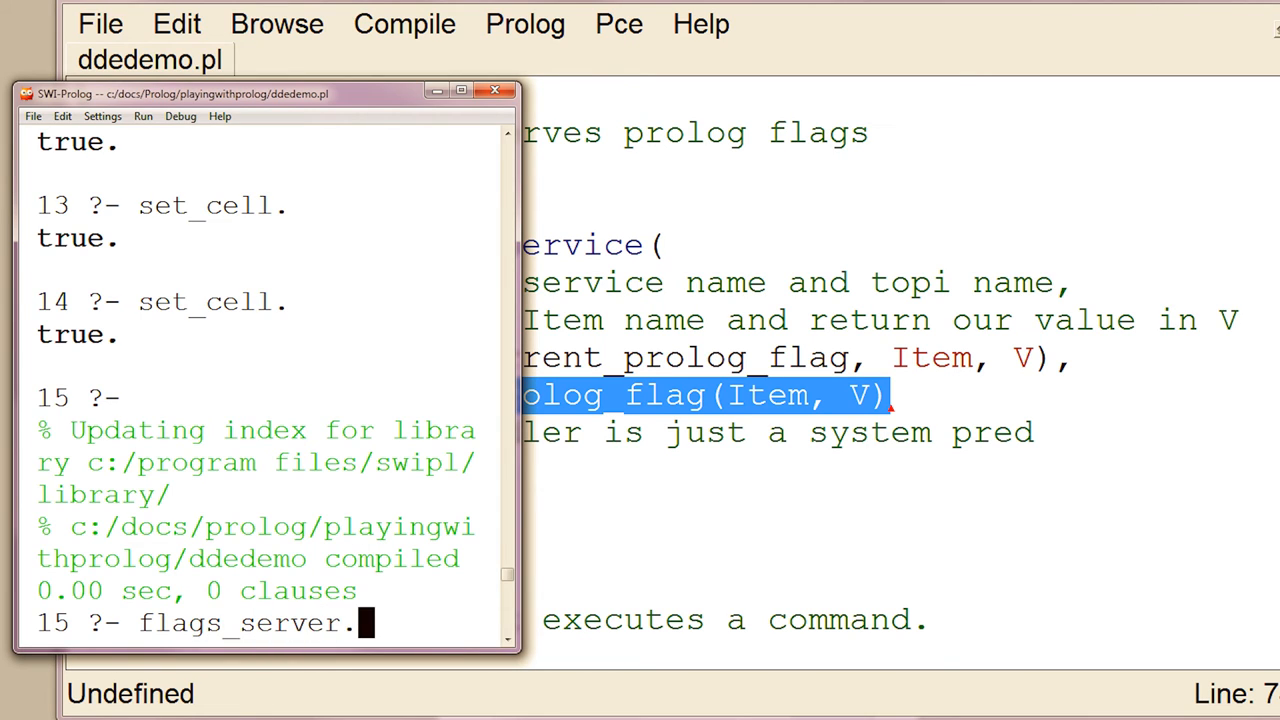
key(Return)
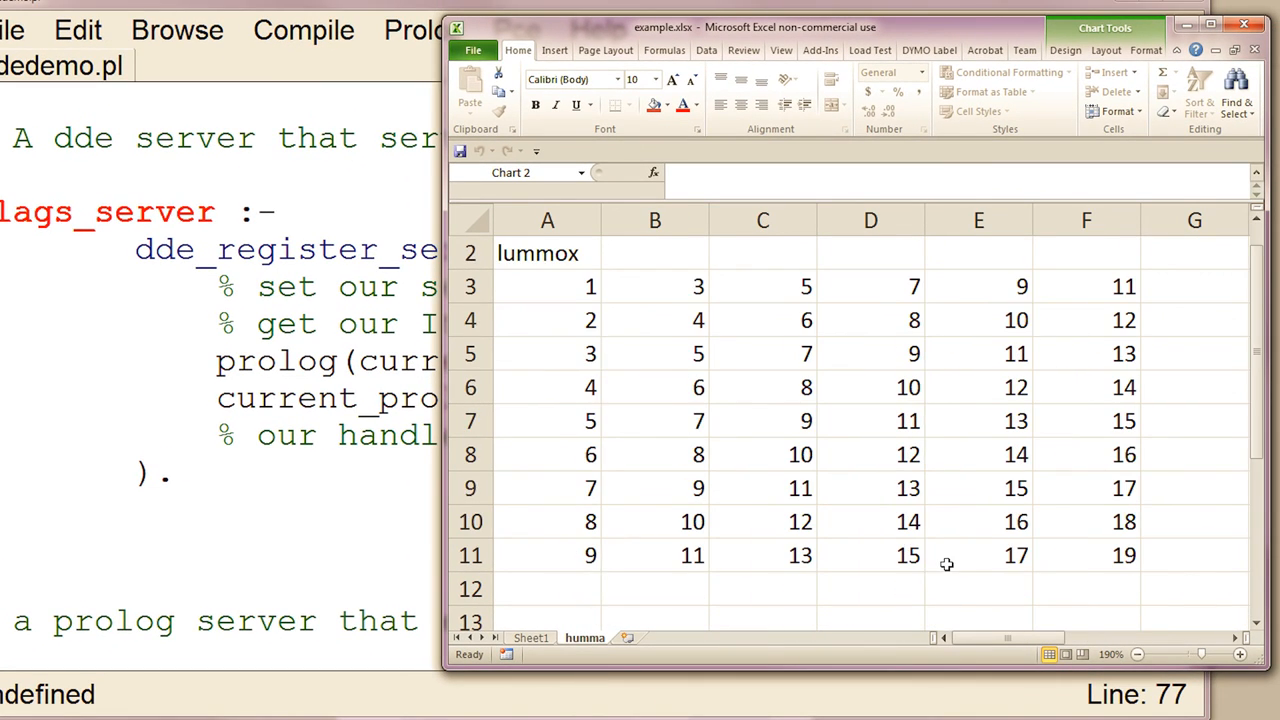
Step: Check F17's =prolog|current_prolog_flag!home formula showing c:/program files/swipl
scroll(down, 3)
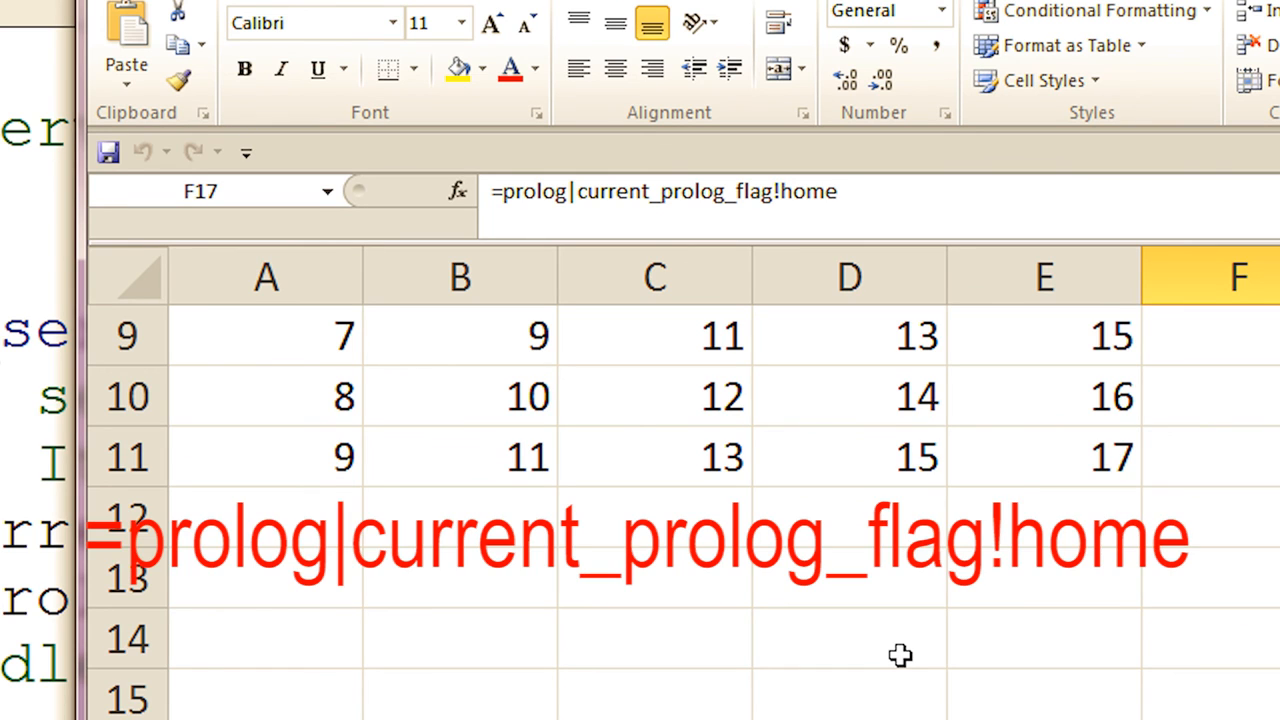
mouse_move(918, 644)
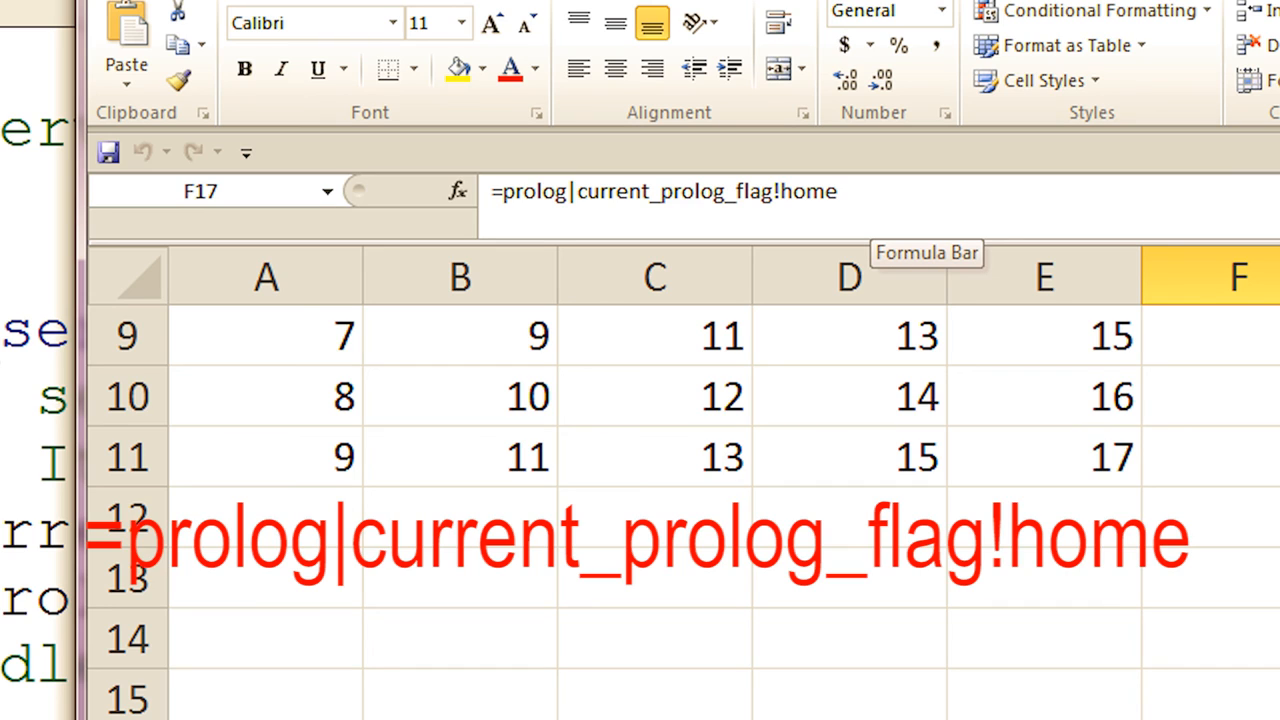
click(664, 192)
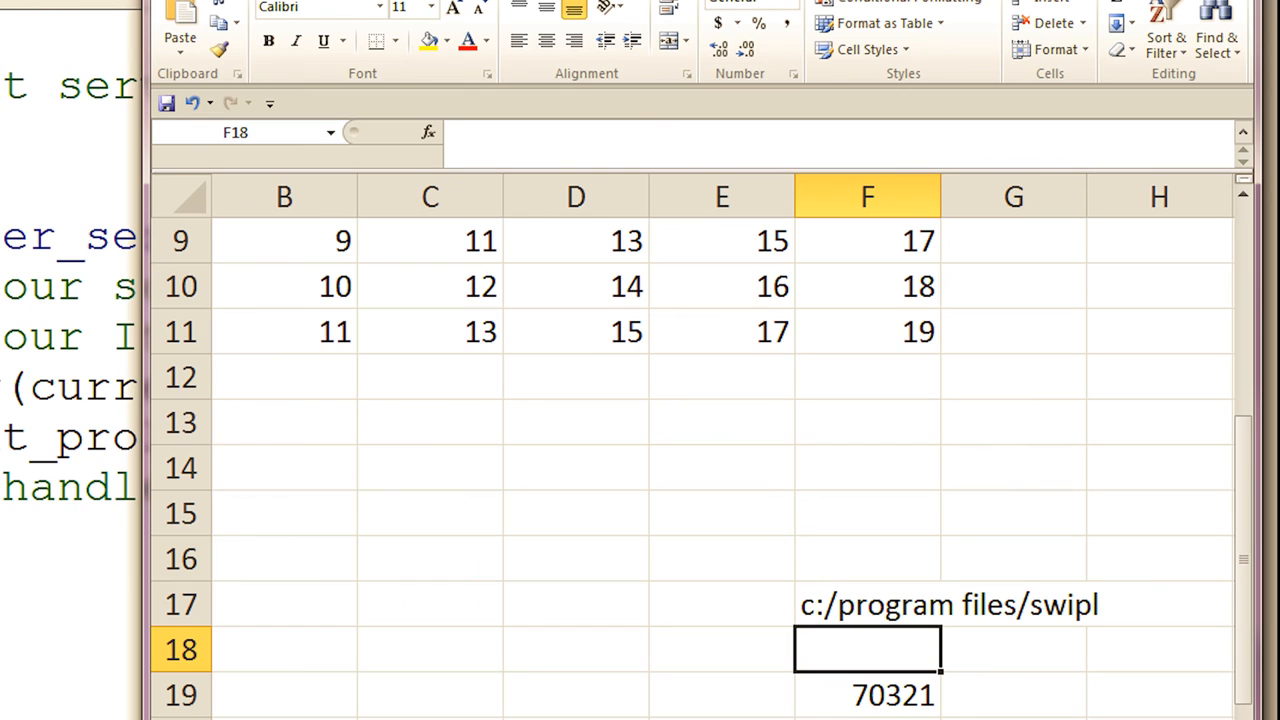
mouse_move(818, 604)
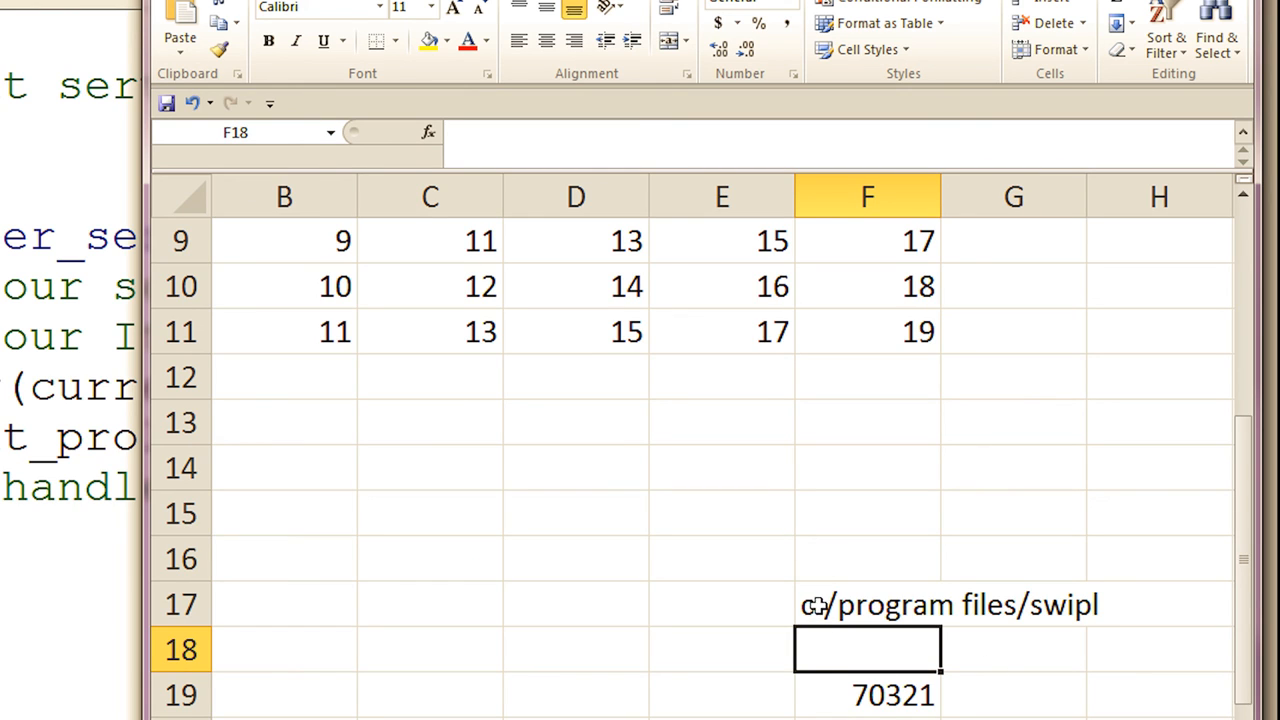
Step: Change F17's DDE formula from the home flag to =prolog|current_prolog_flag!version
text(=prolog|current_prolog_flag!home)
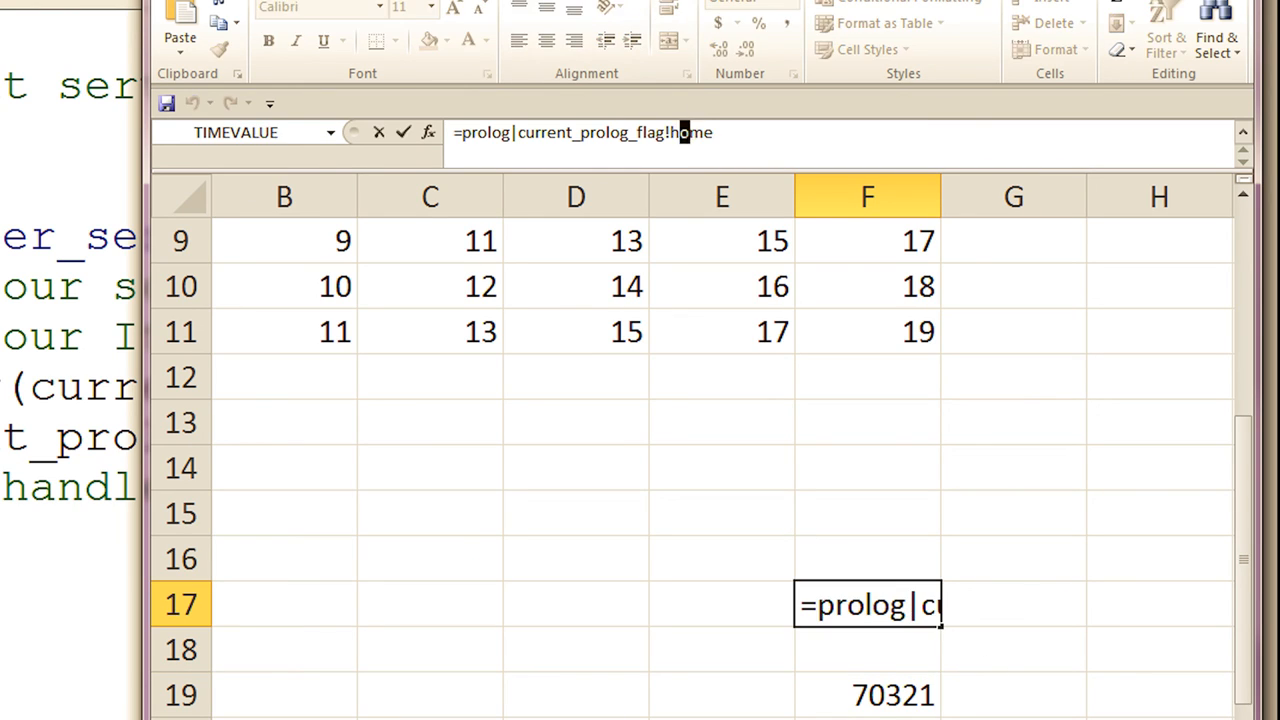
text(version)
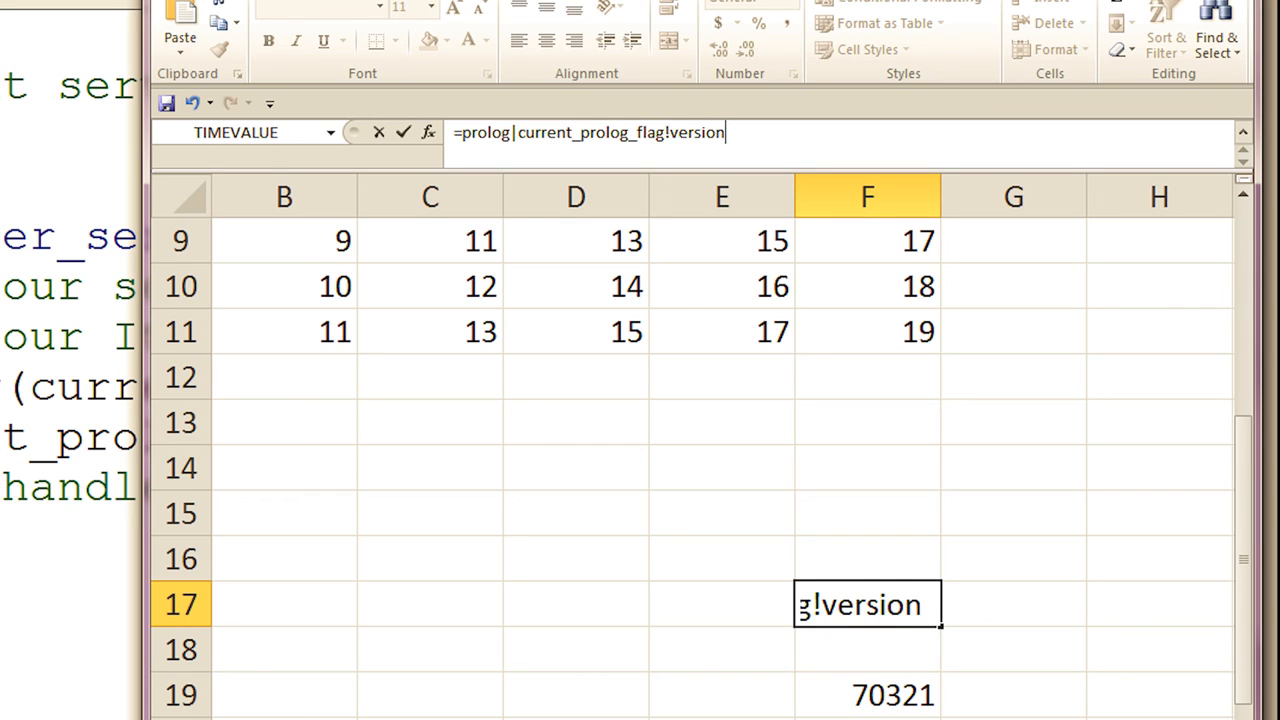